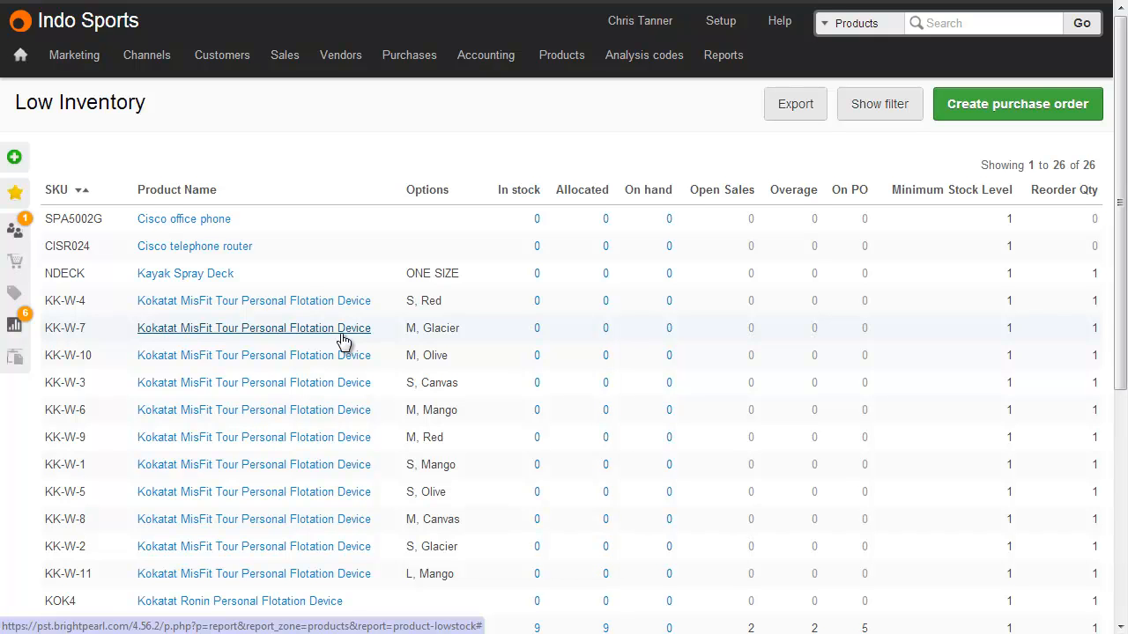
{"action": "mouse_move", "coordinate": [560, 55]}
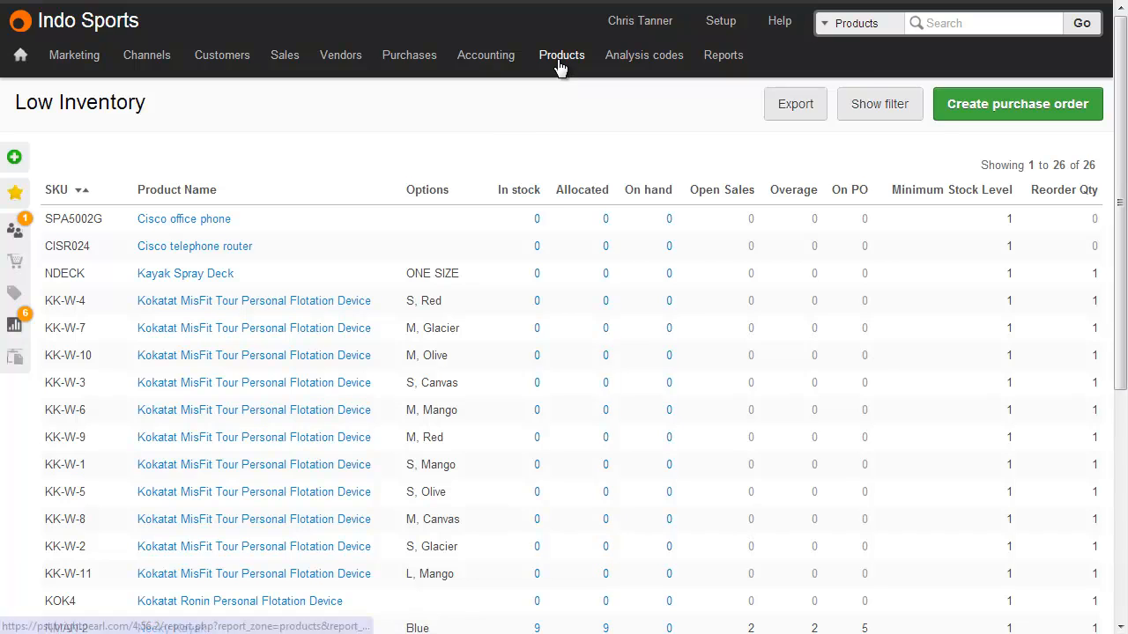
- Filter the Low Inventory report to show only products from vendor Canoki Industries
{"action": "left_click", "coordinate": [560, 54]}
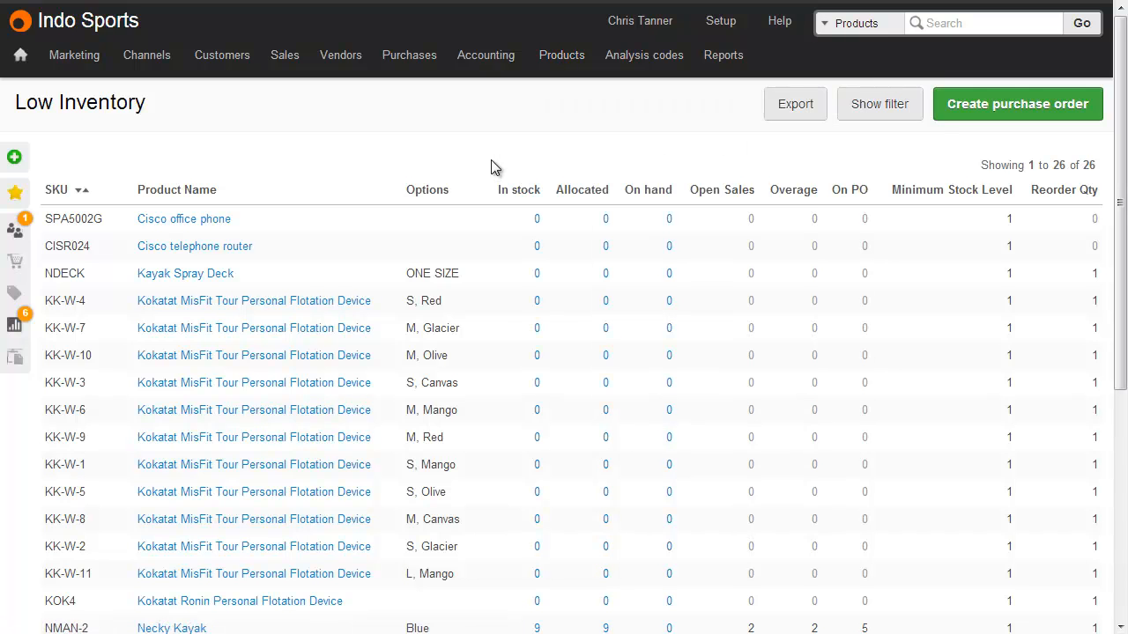
{"action": "mouse_move", "coordinate": [673, 174]}
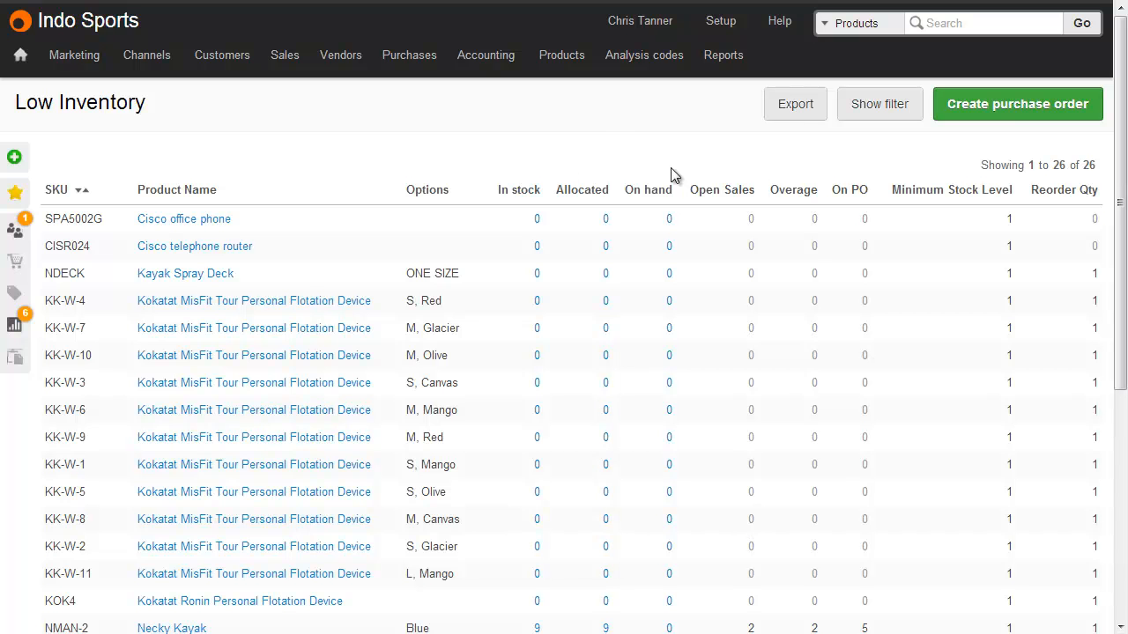
{"action": "left_click", "coordinate": [879, 102]}
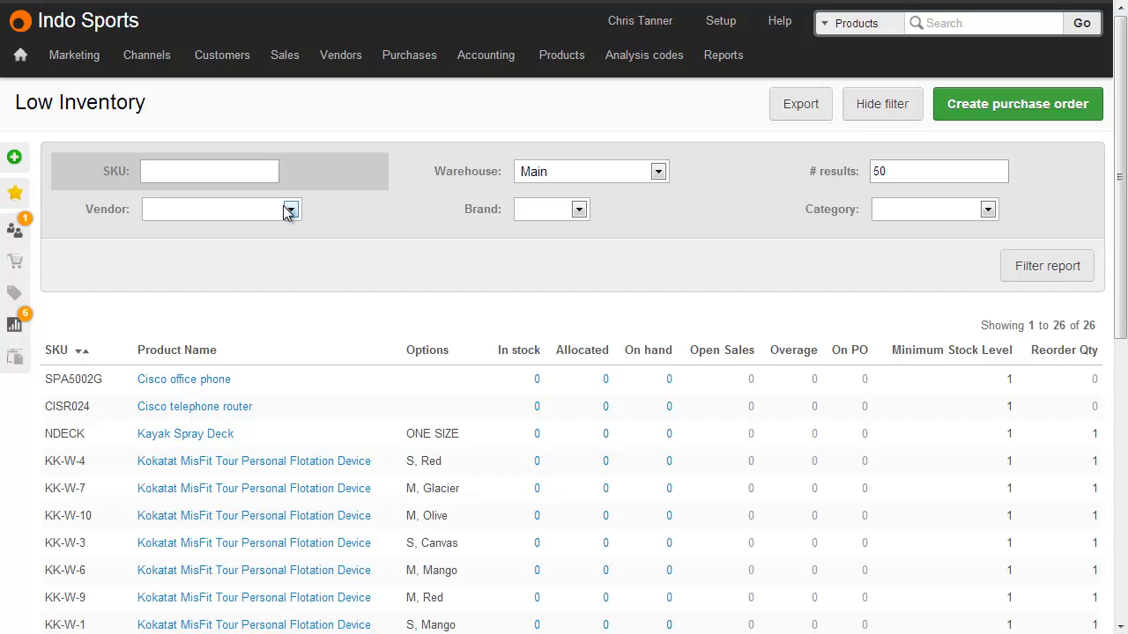
{"action": "left_click", "coordinate": [221, 208]}
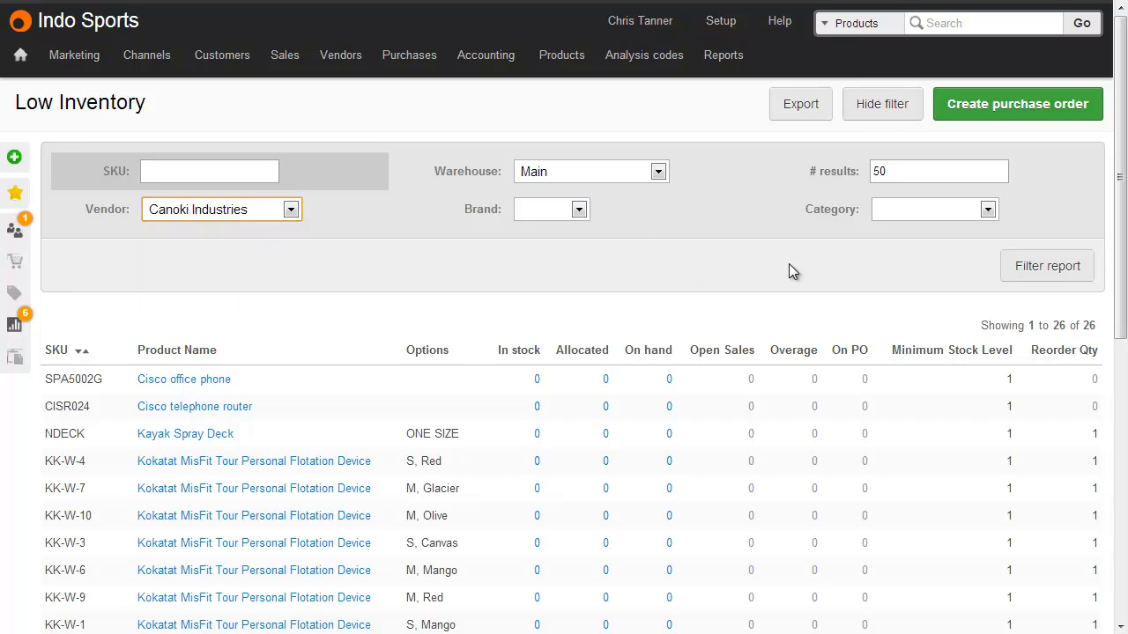
{"action": "left_click", "coordinate": [881, 102]}
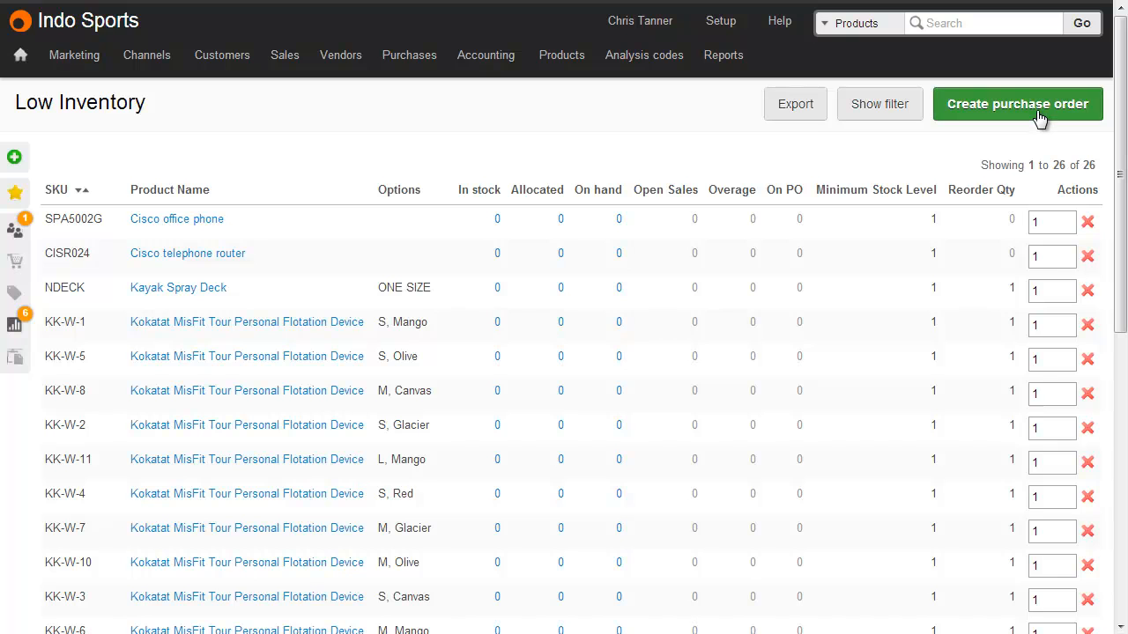
- Create a purchase order from the filtered low-stock items and review its product lines
{"action": "left_click", "coordinate": [1017, 102]}
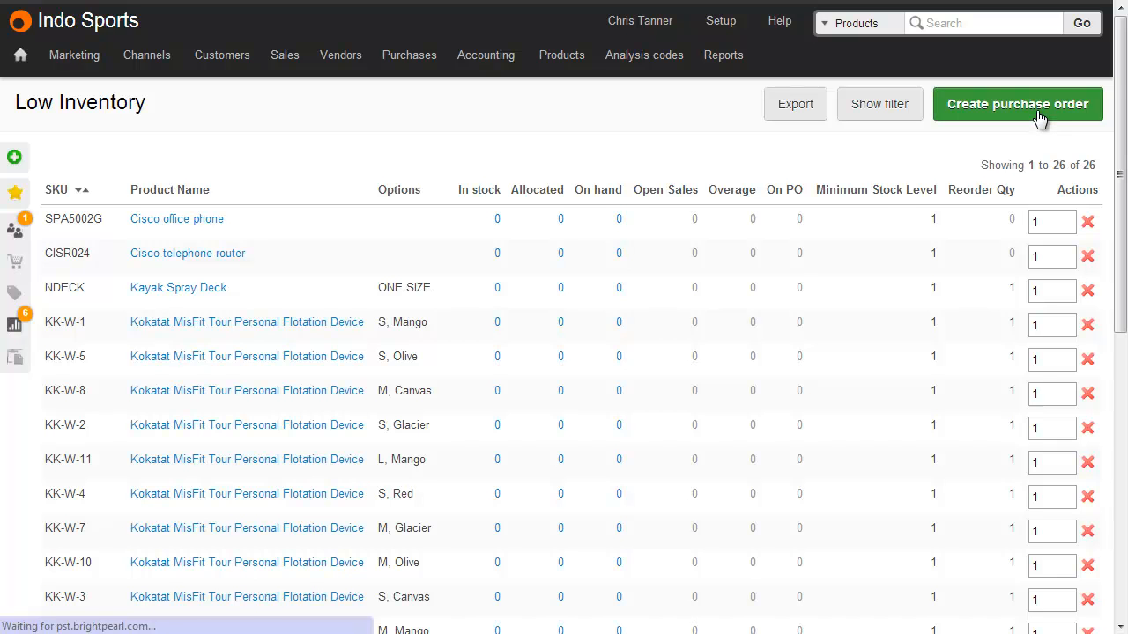
{"action": "left_click", "coordinate": [1017, 102]}
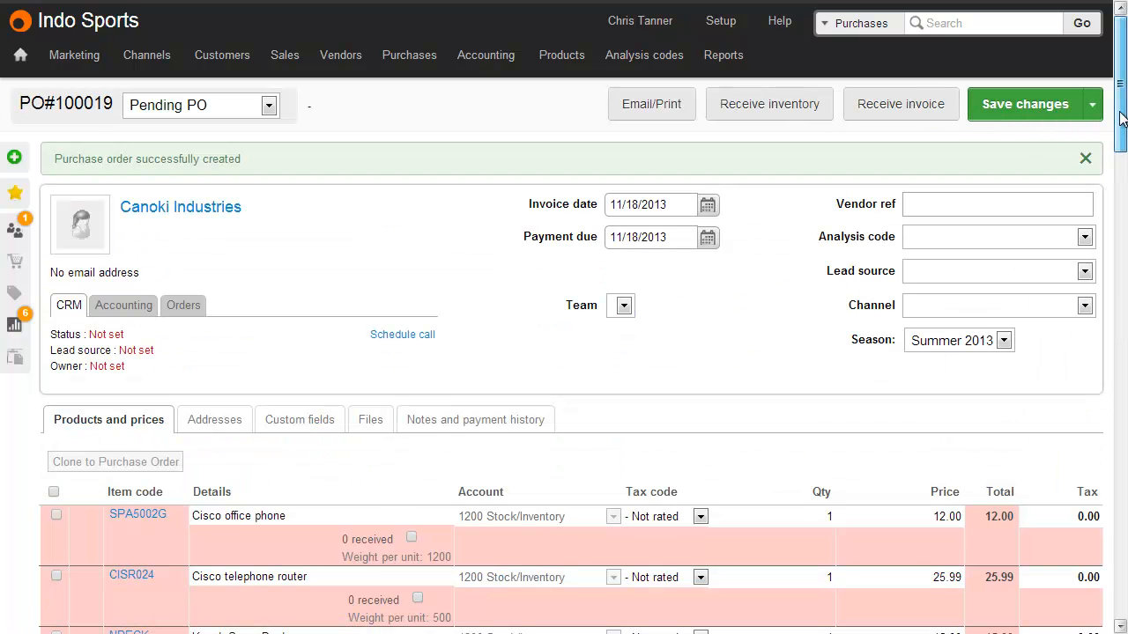
{"action": "scroll", "scroll_direction": "down", "scroll_amount": 3}
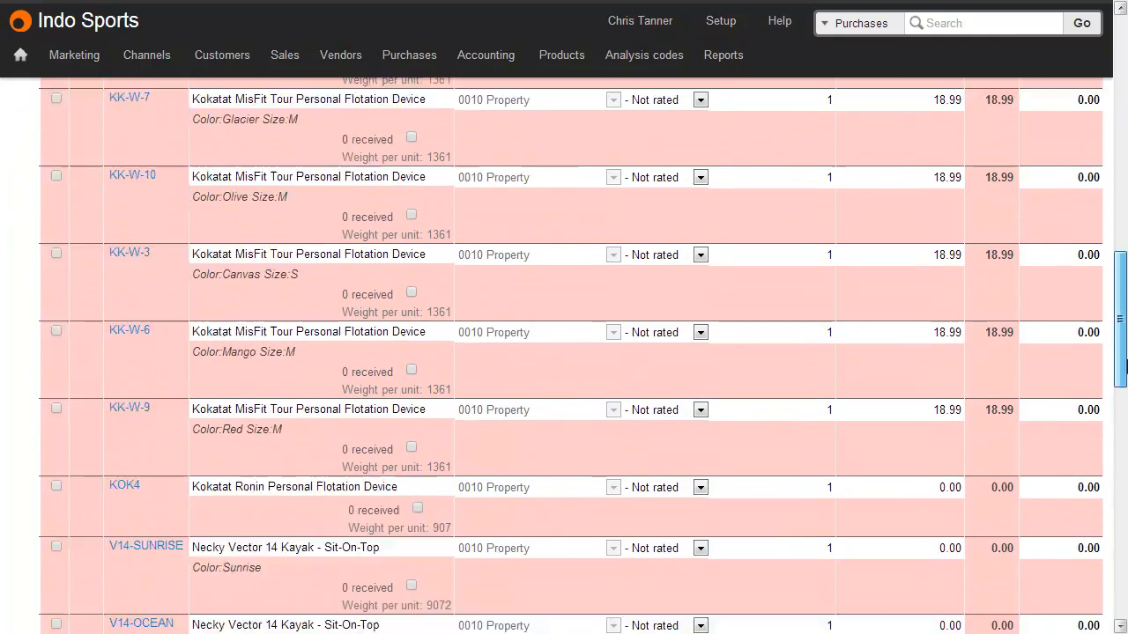
{"action": "scroll", "scroll_direction": "down", "scroll_amount": 3}
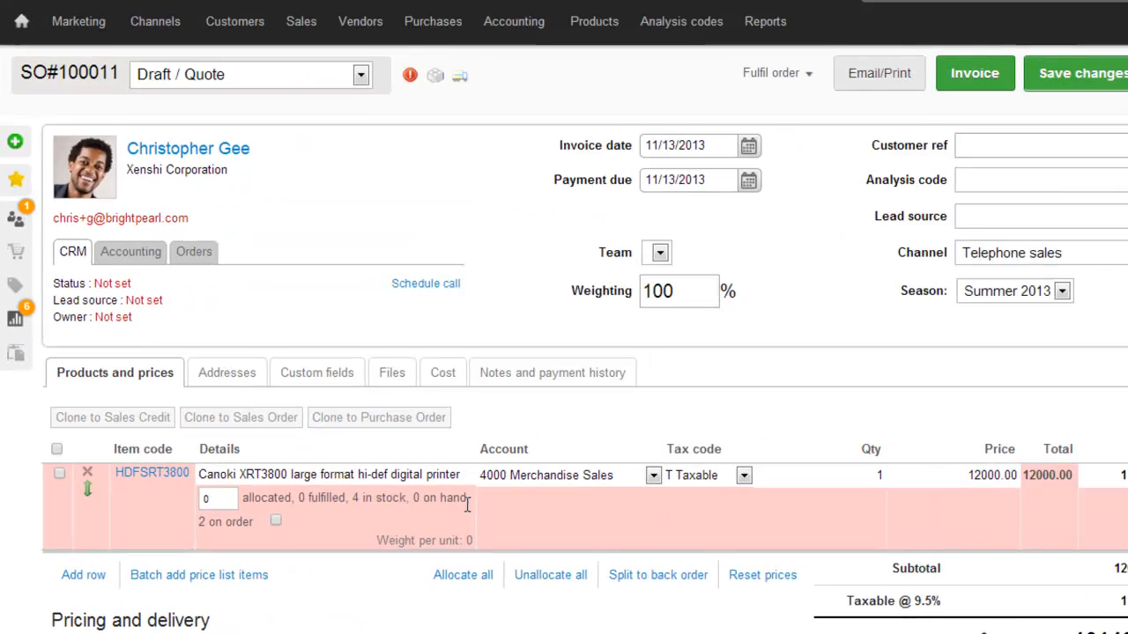
- Begin a partial/advanced fulfilment of the printer sales order to see its supply sources
{"action": "left_click", "coordinate": [733, 104]}
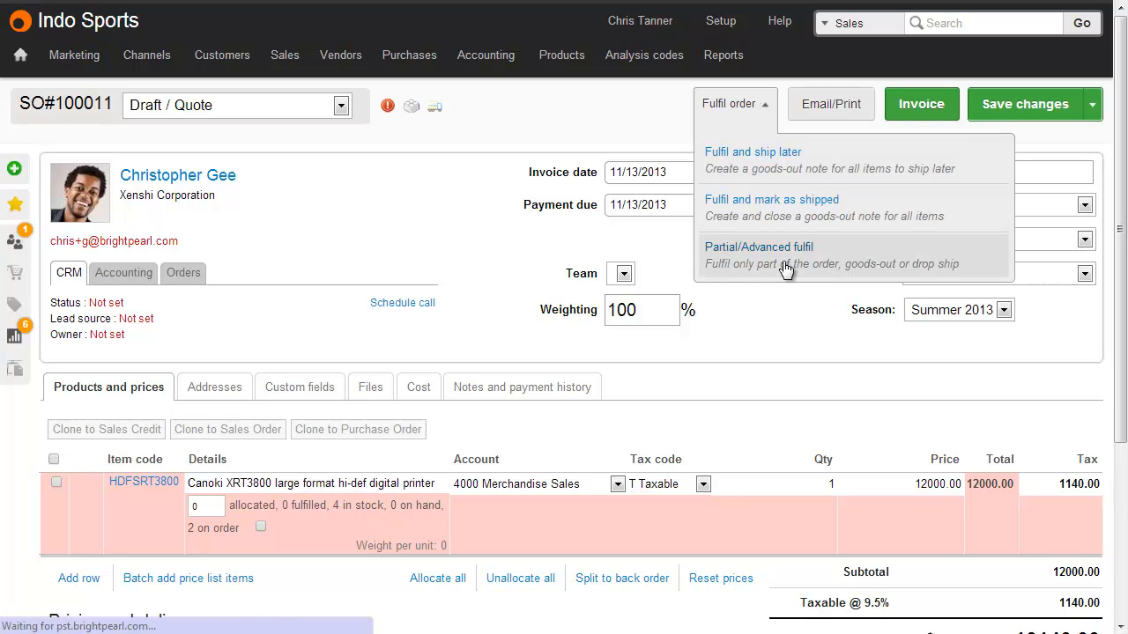
{"action": "left_click", "coordinate": [757, 246]}
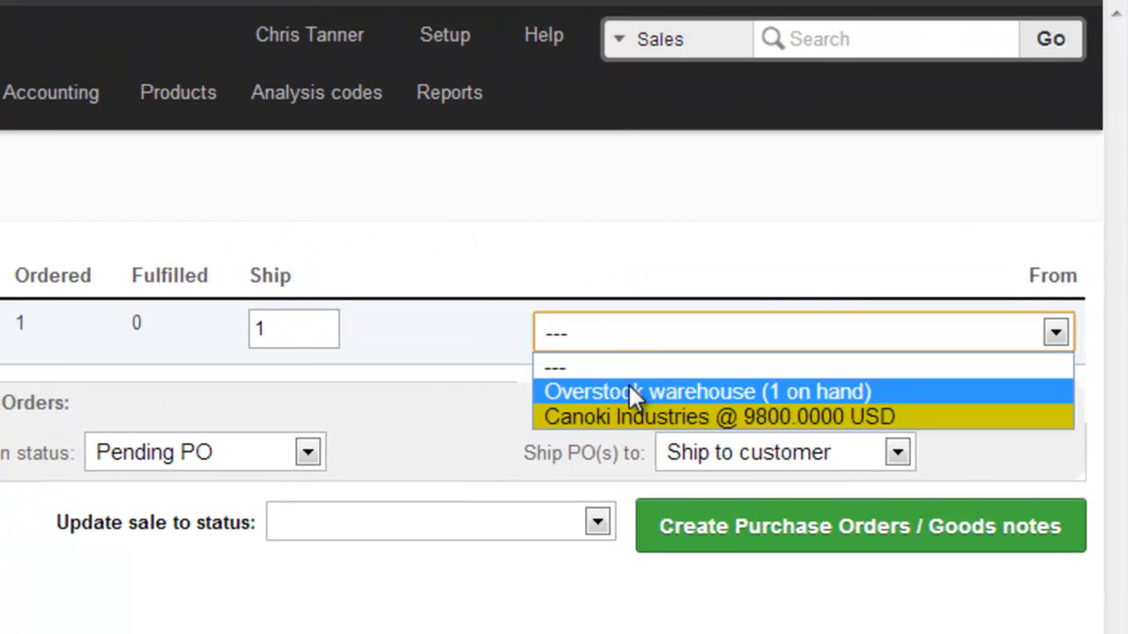
{"action": "mouse_move", "coordinate": [837, 405]}
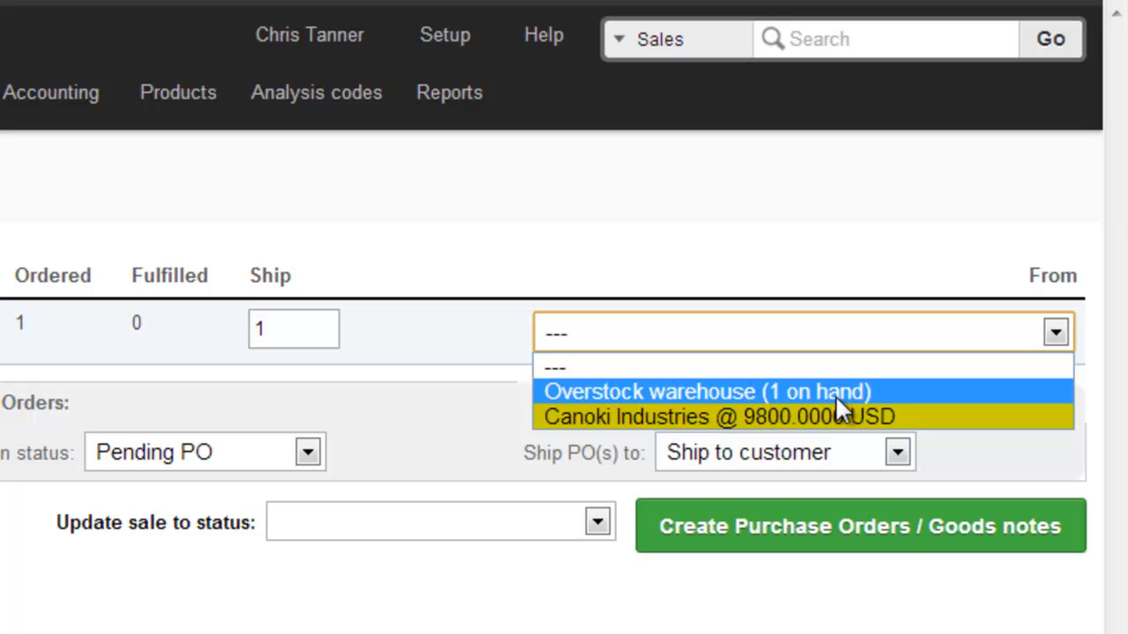
{"action": "mouse_move", "coordinate": [846, 416]}
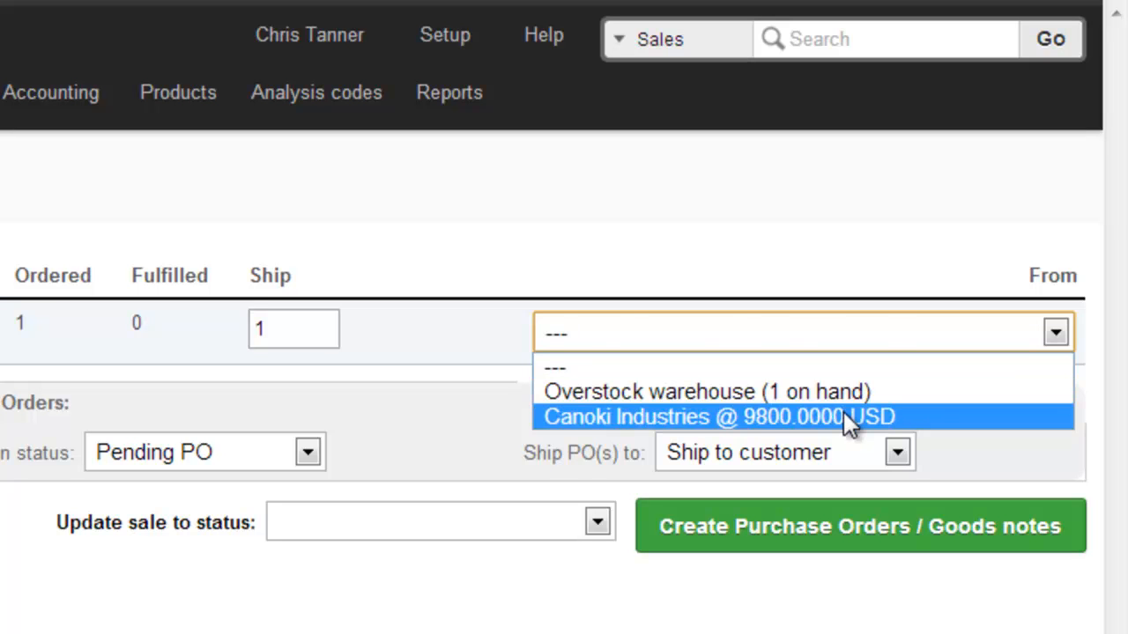
- Supply the printer from Canoki Industries @ 9800 USD with Standard shipping and generate the drop-ship PO
{"action": "left_click", "coordinate": [719, 416]}
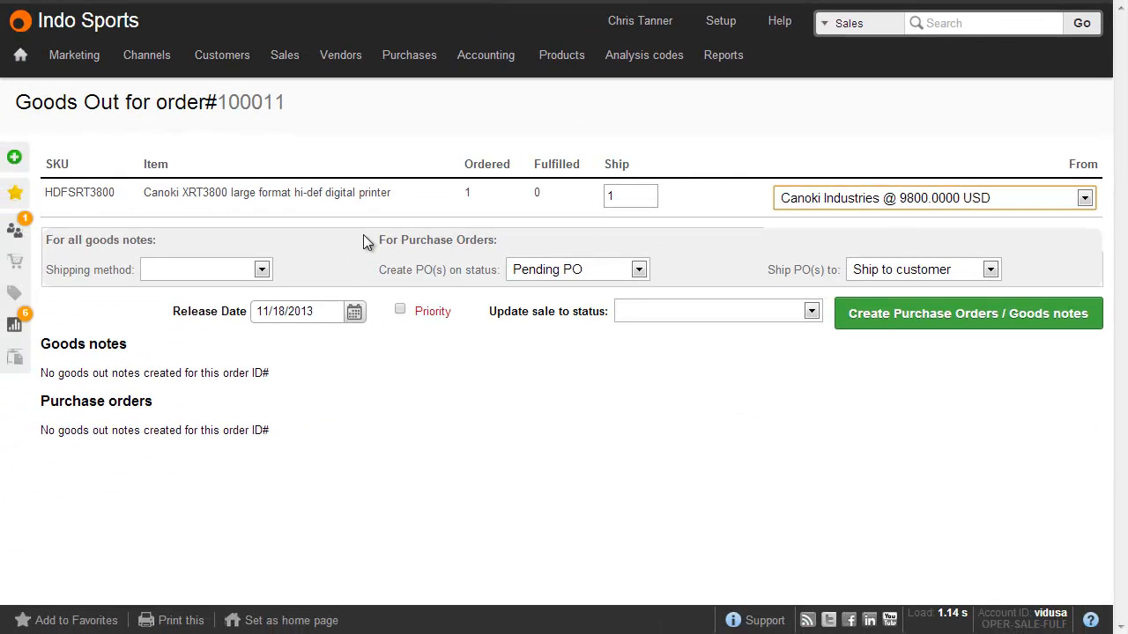
{"action": "left_click", "coordinate": [207, 268]}
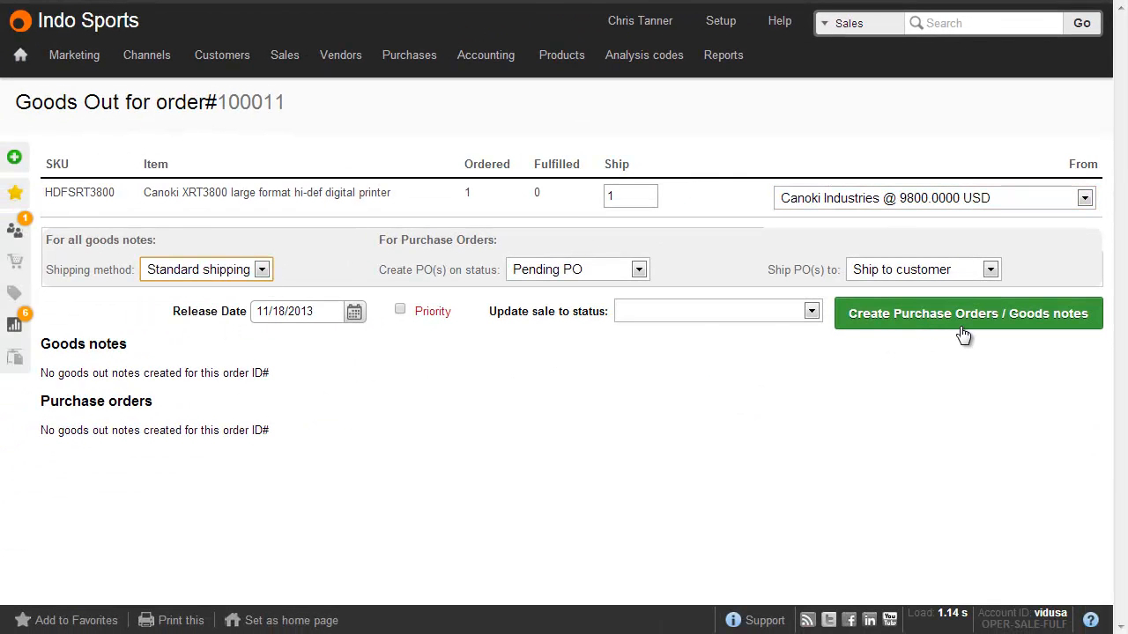
{"action": "left_click", "coordinate": [968, 314]}
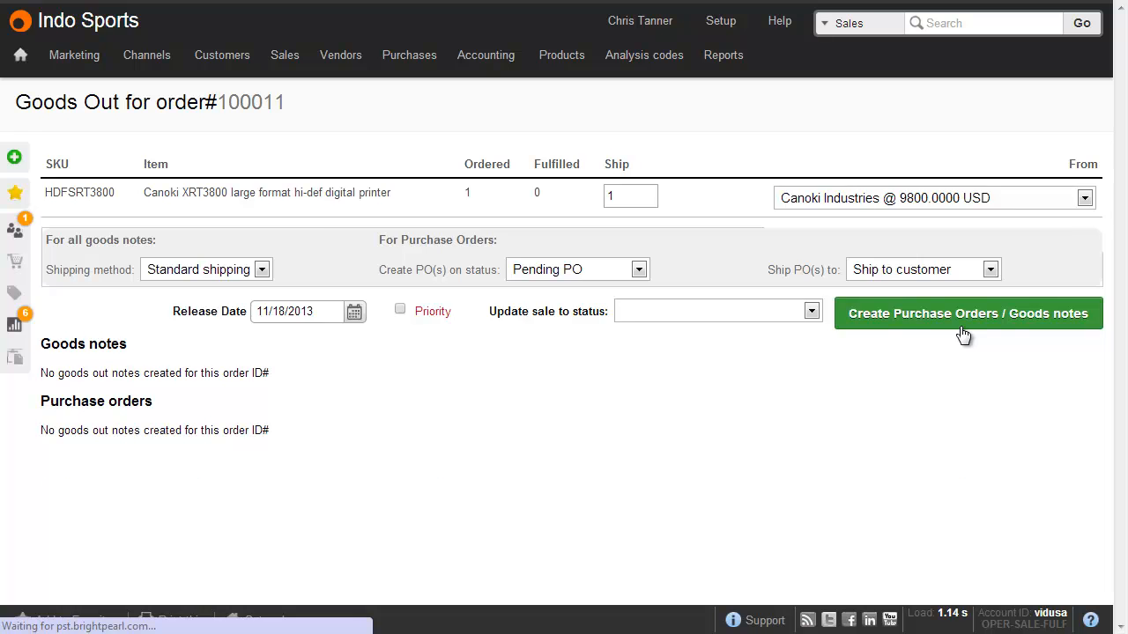
{"action": "left_click", "coordinate": [967, 313]}
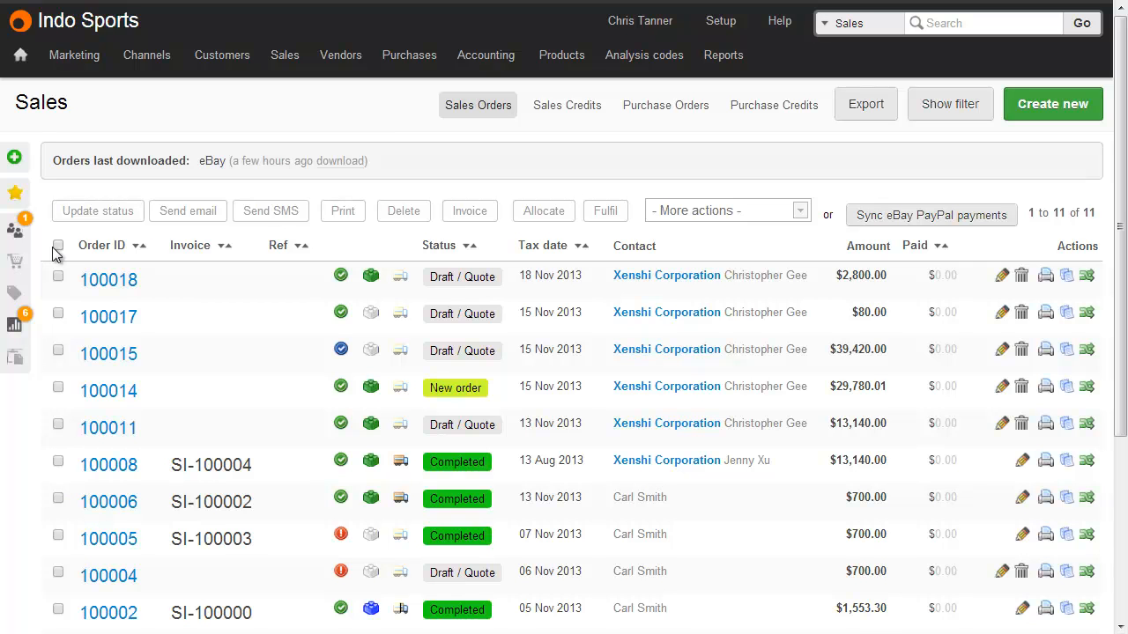
- Select all sales orders and raise batch purchase orders using the same quantity as each sale
{"action": "left_click", "coordinate": [57, 247]}
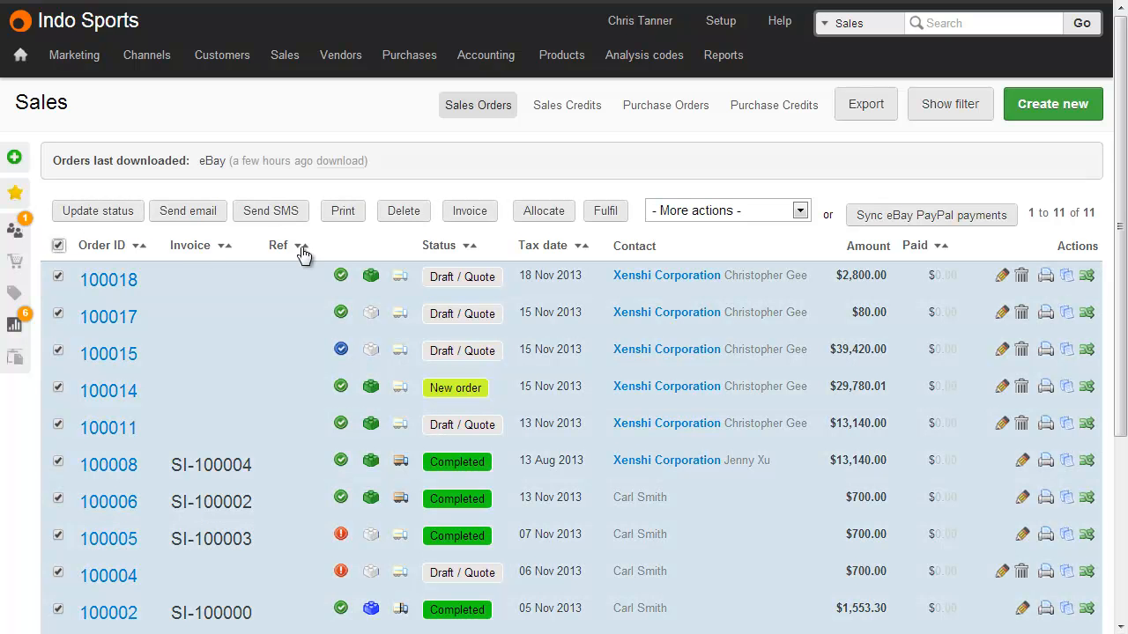
{"action": "left_click", "coordinate": [724, 210]}
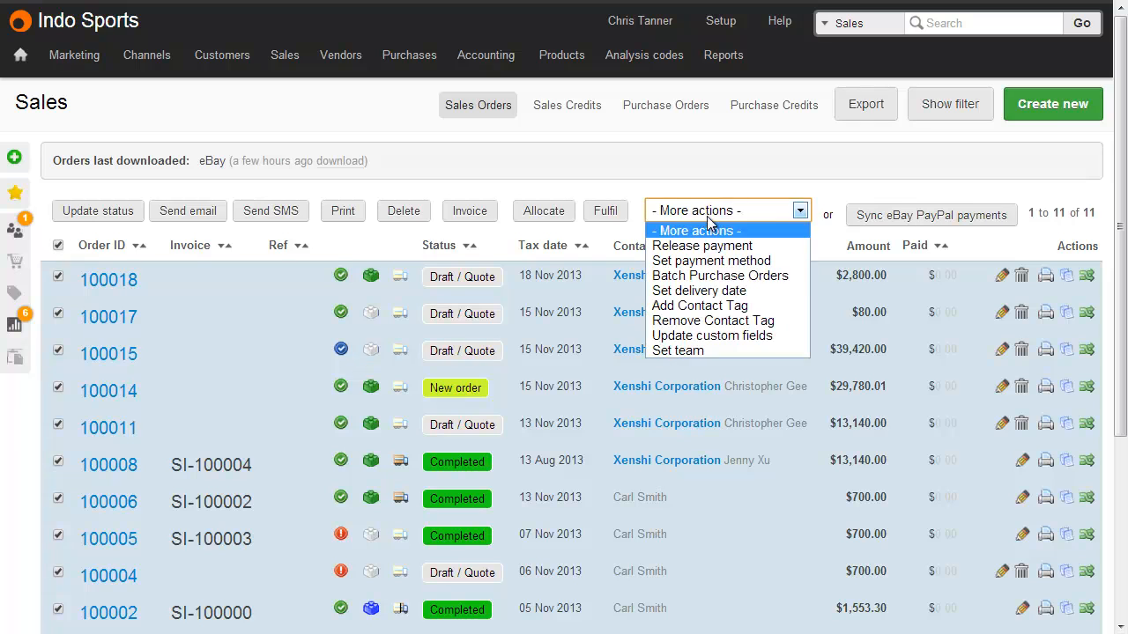
{"action": "left_click", "coordinate": [719, 275]}
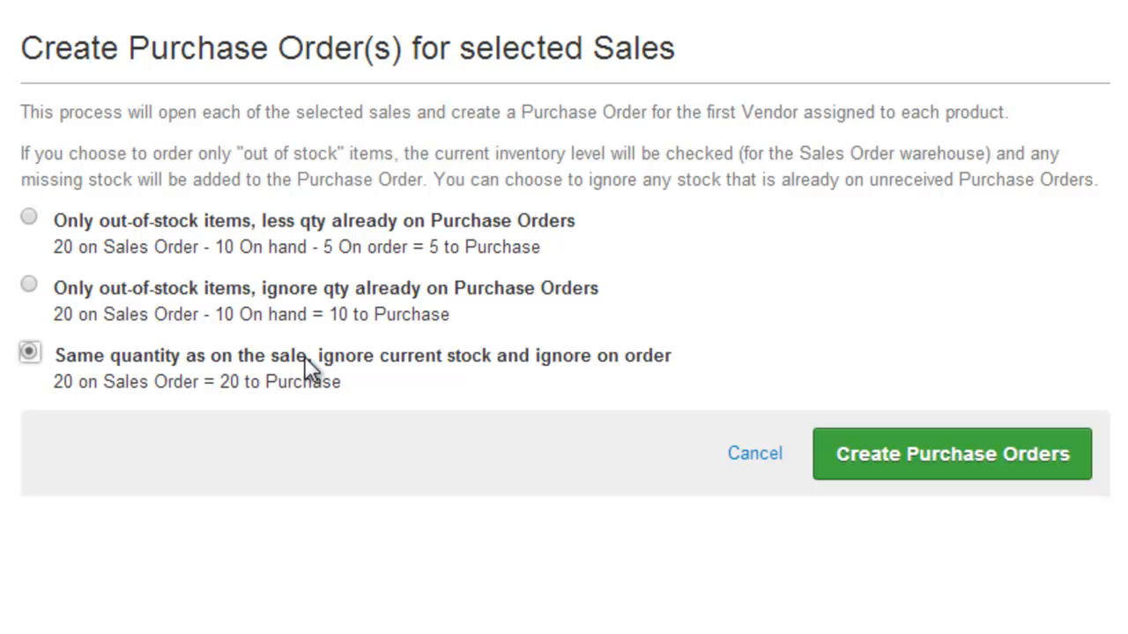
{"action": "left_click", "coordinate": [951, 454]}
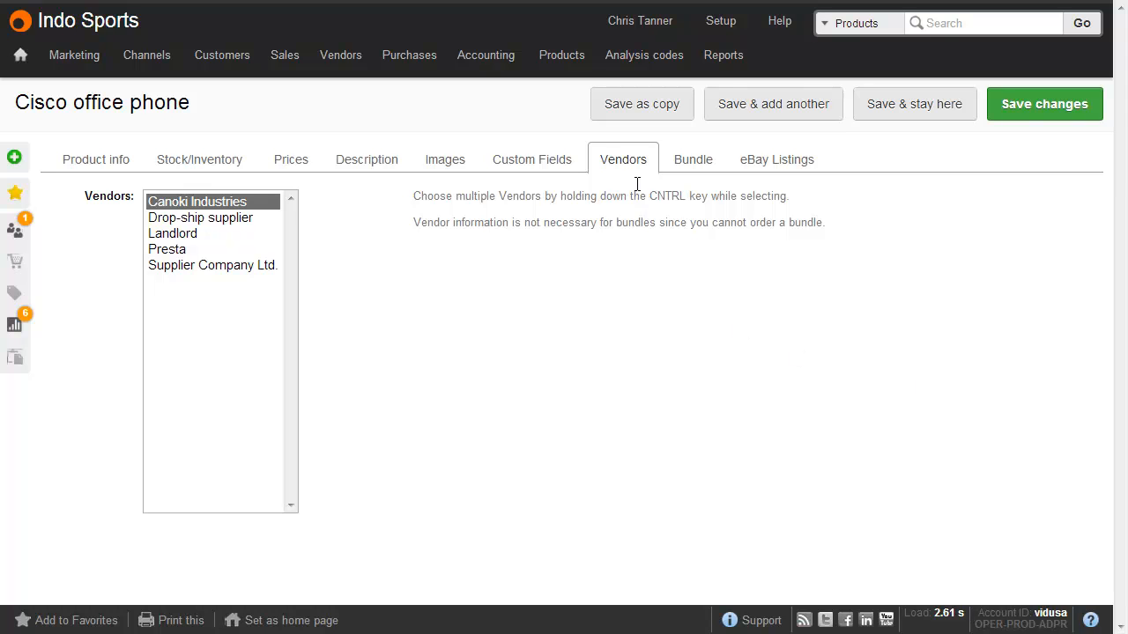
- Toggle the Drop-ship supplier link on the Cisco office phone's Vendors list alongside Canoki Industries
{"action": "left_click", "coordinate": [201, 218]}
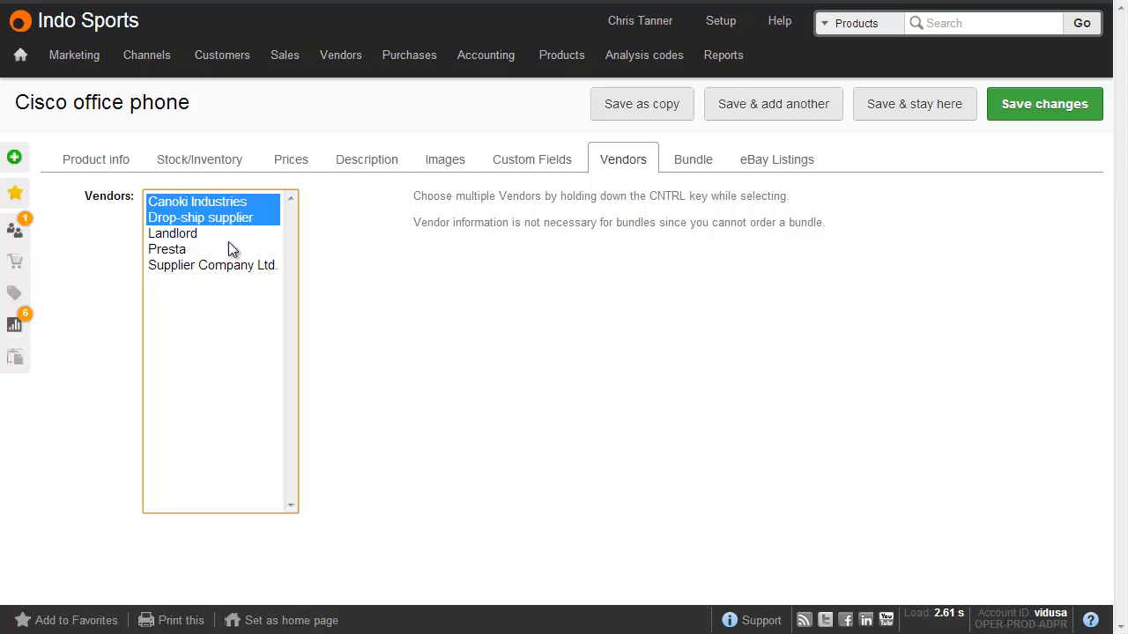
{"action": "left_click", "coordinate": [197, 201]}
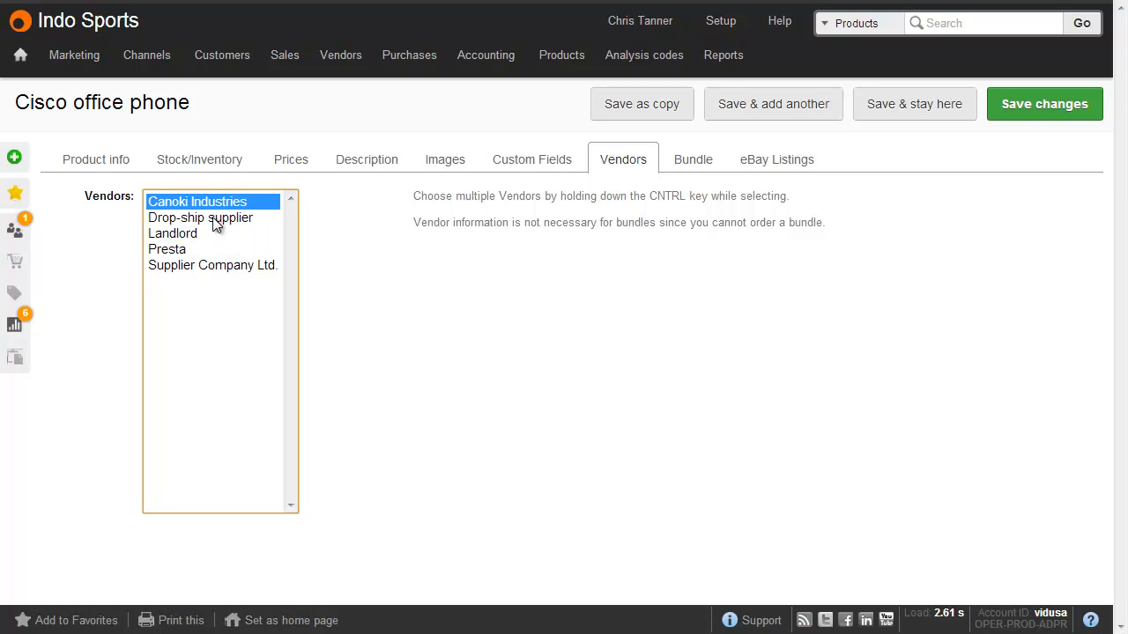
{"action": "left_click", "coordinate": [200, 218]}
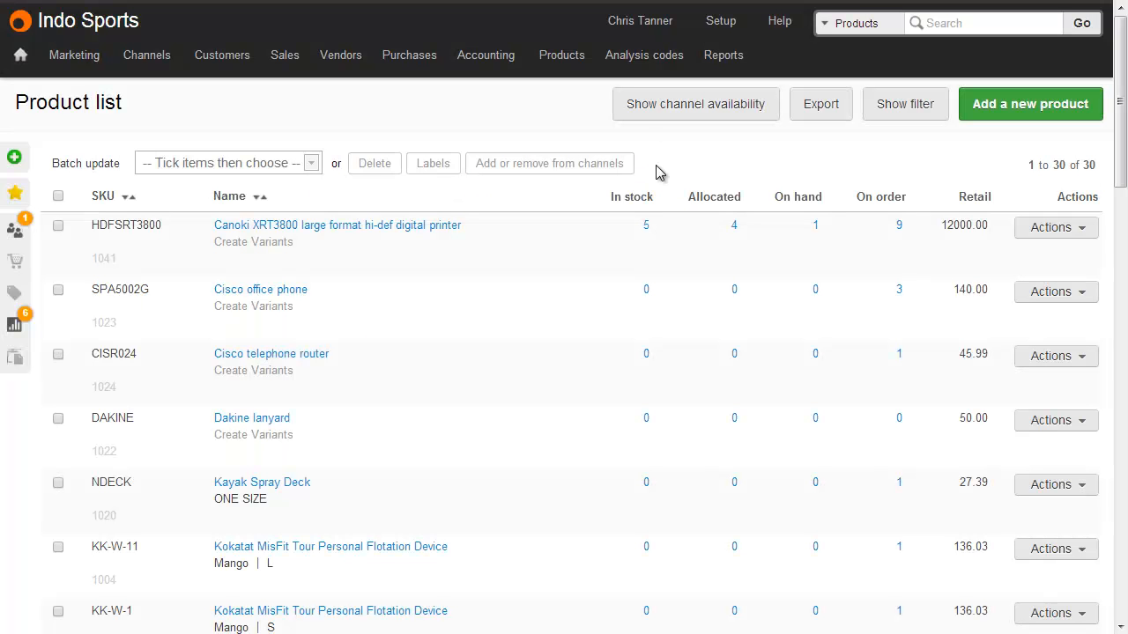
{"action": "mouse_move", "coordinate": [194, 239]}
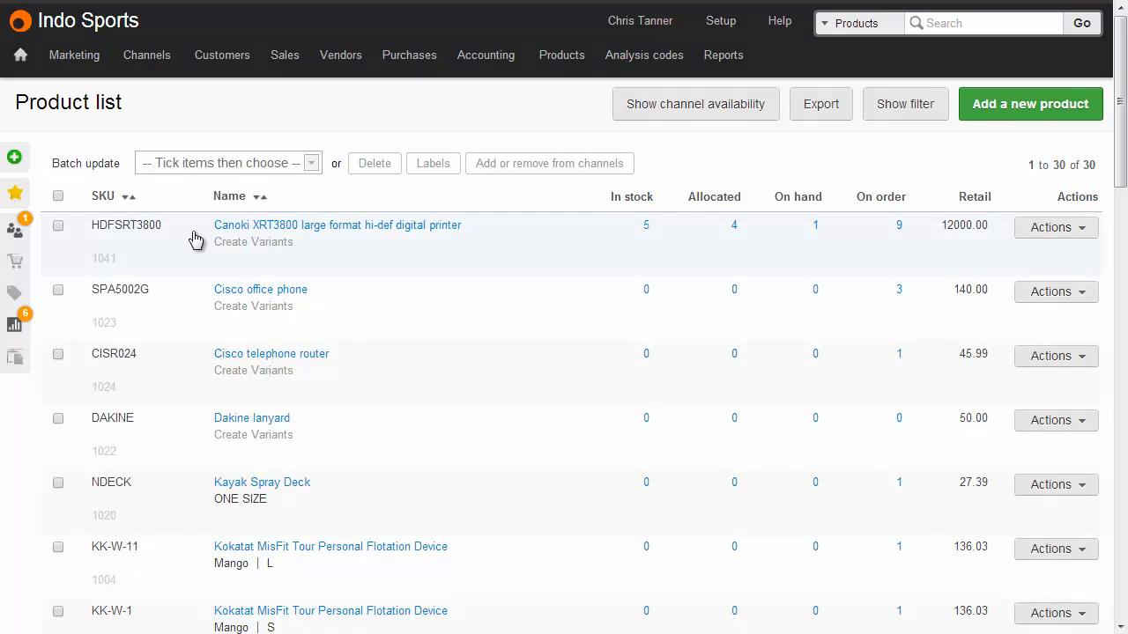
- Set Drop-ship supplier on every listed product, unlinking their previous suppliers
{"action": "left_click", "coordinate": [56, 196]}
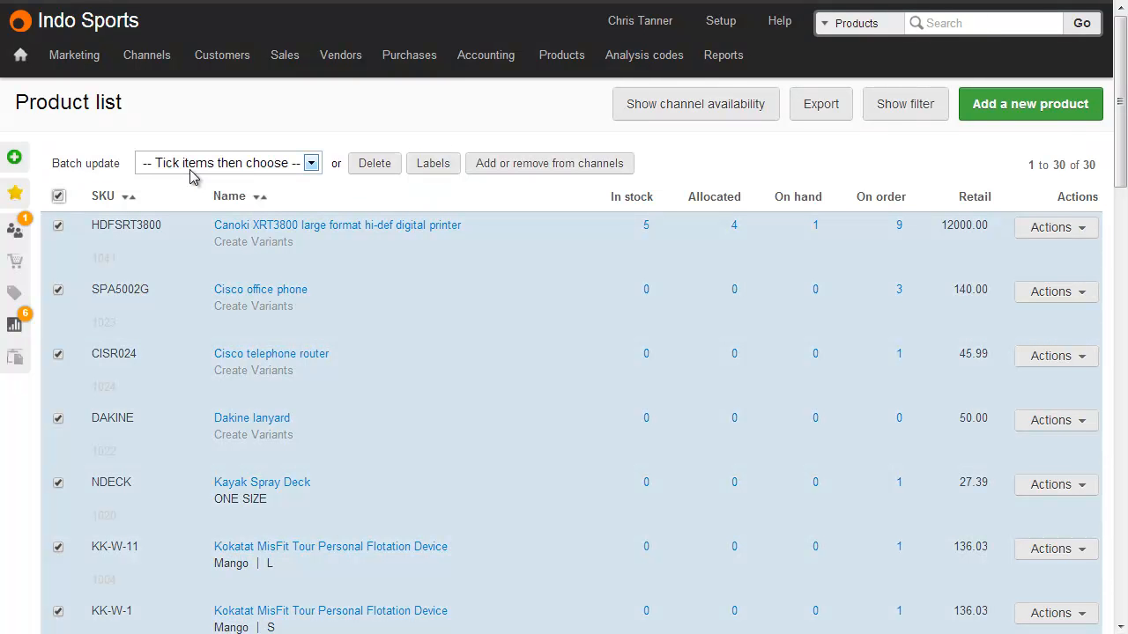
{"action": "left_click", "coordinate": [225, 163]}
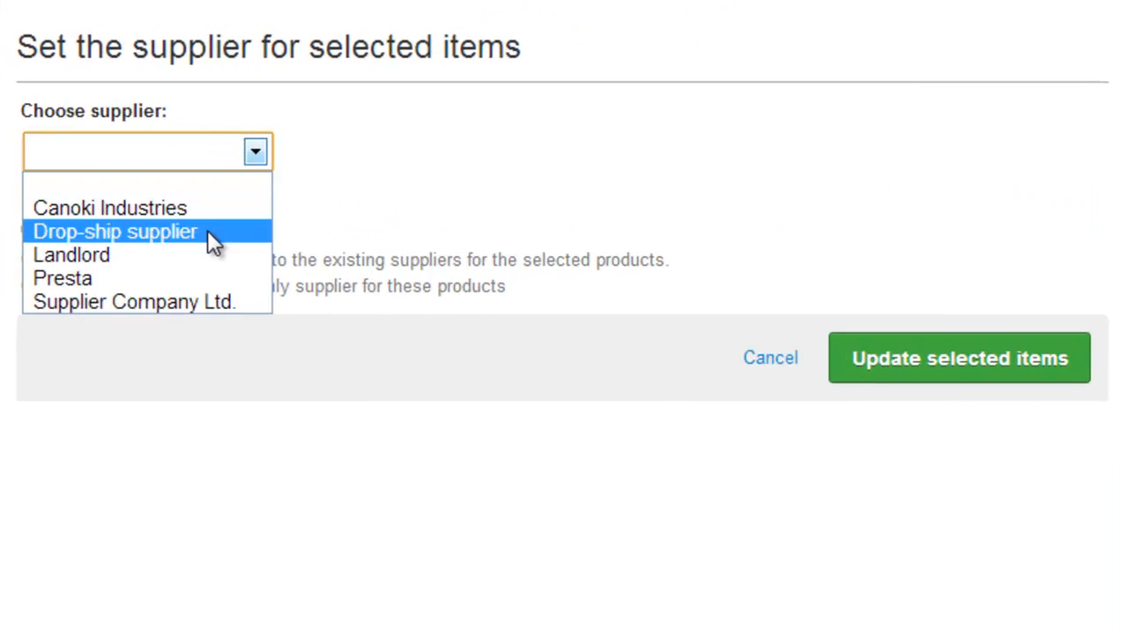
{"action": "left_click", "coordinate": [114, 233]}
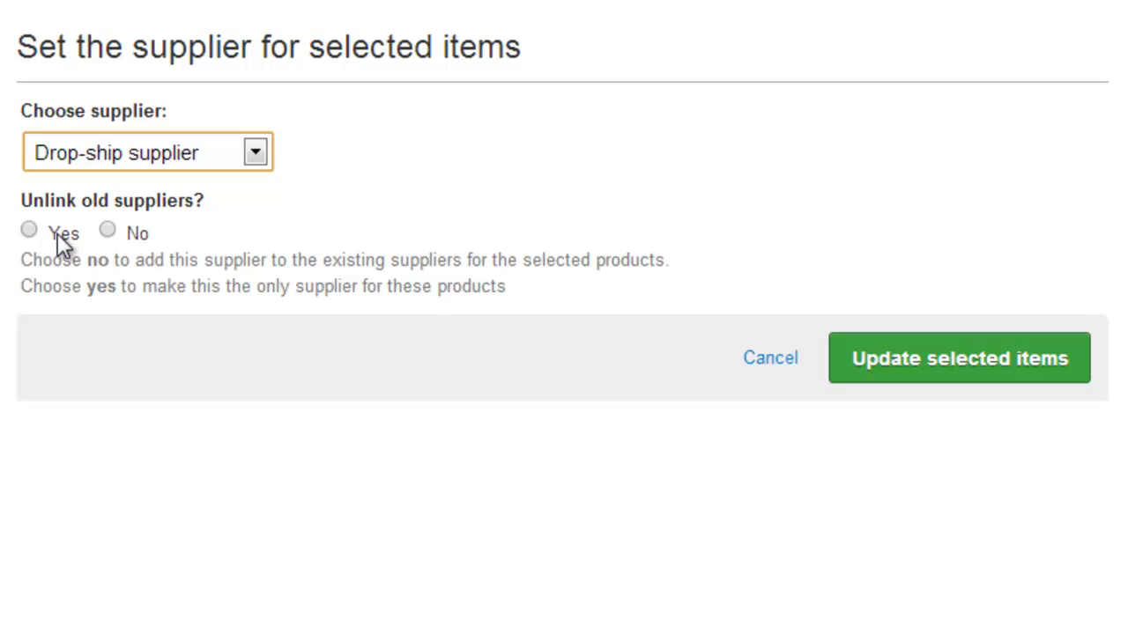
{"action": "left_click", "coordinate": [28, 229]}
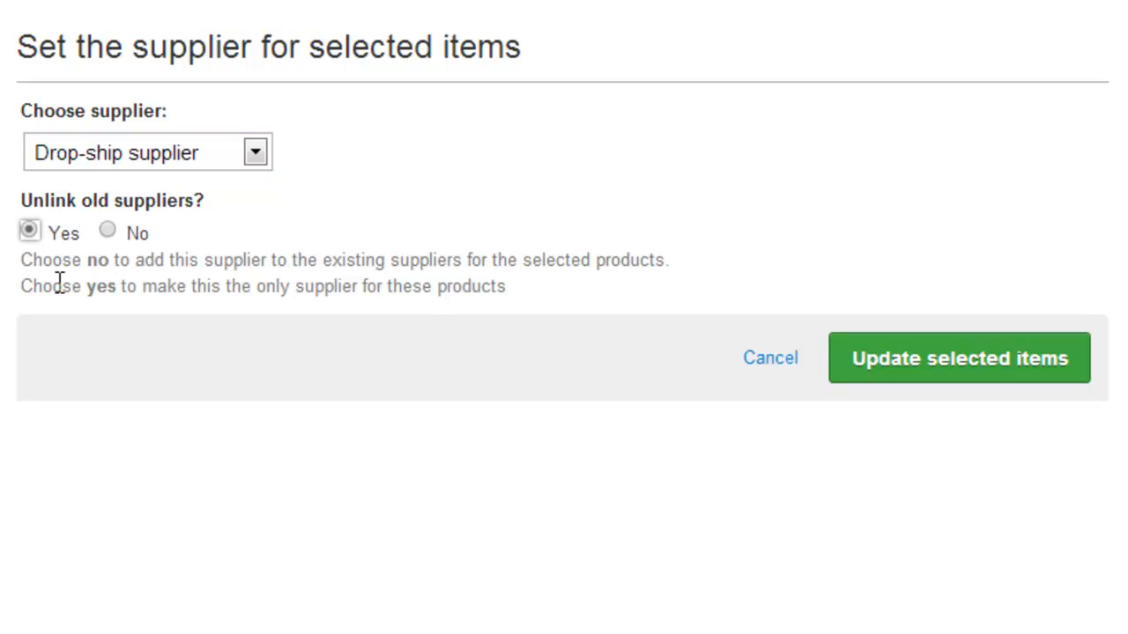
{"action": "mouse_move", "coordinate": [97, 271]}
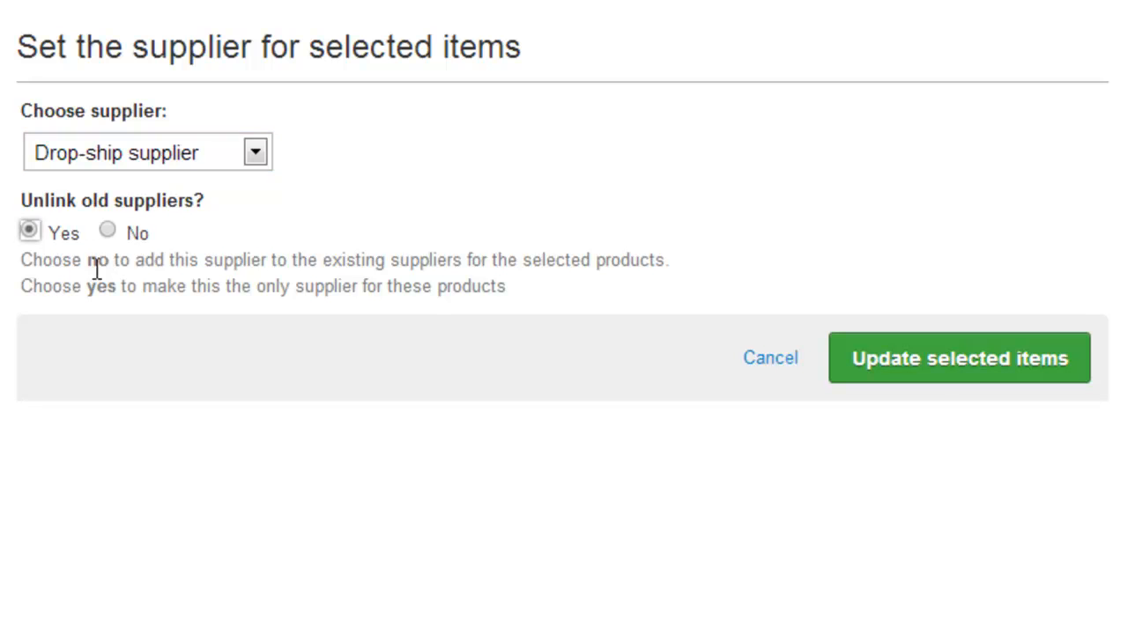
{"action": "left_click", "coordinate": [106, 229]}
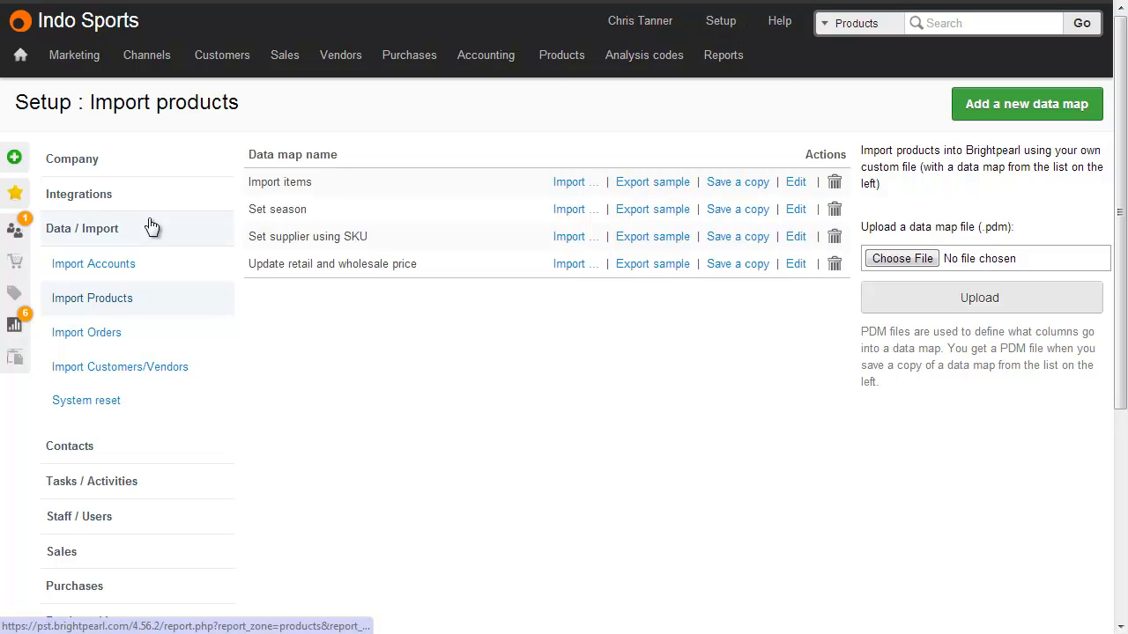
{"action": "mouse_move", "coordinate": [149, 305]}
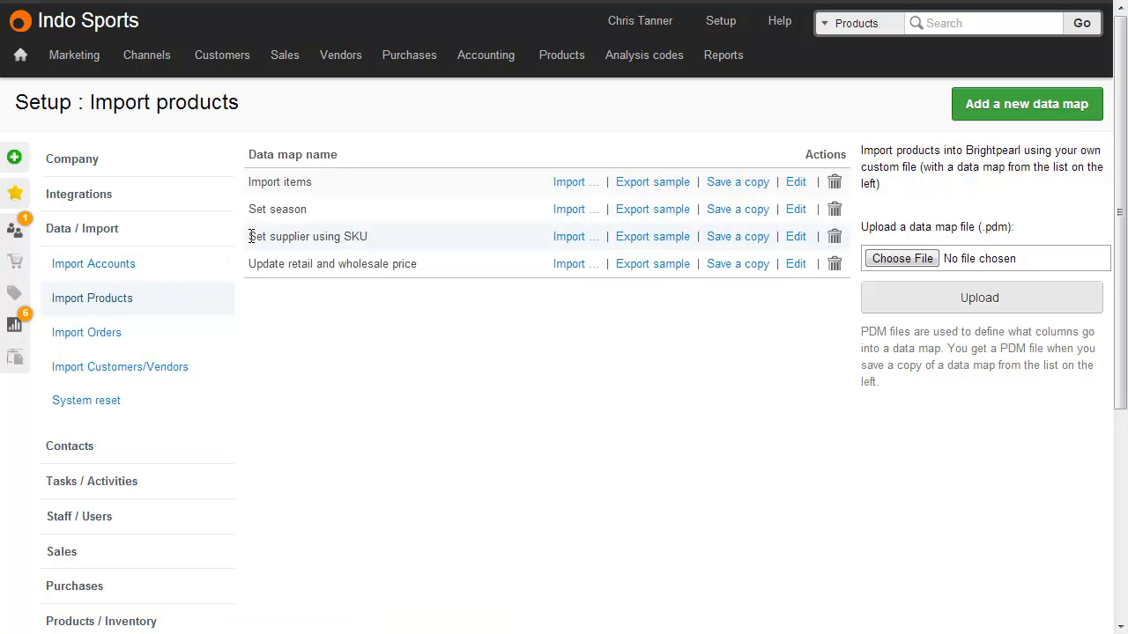
{"action": "mouse_move", "coordinate": [360, 256]}
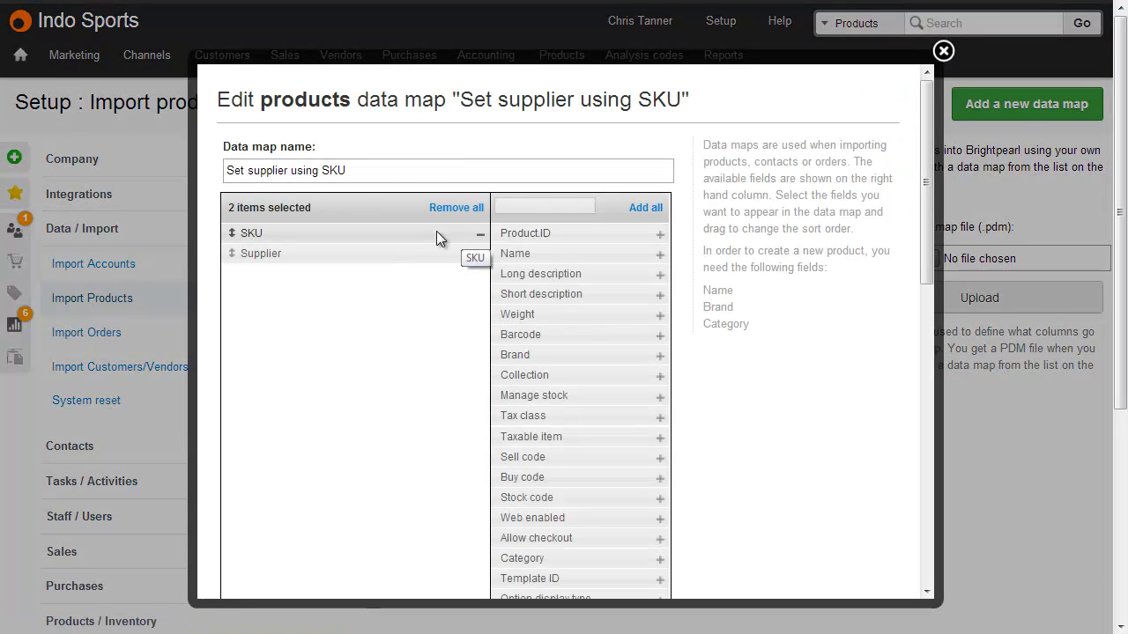
{"action": "mouse_move", "coordinate": [431, 257]}
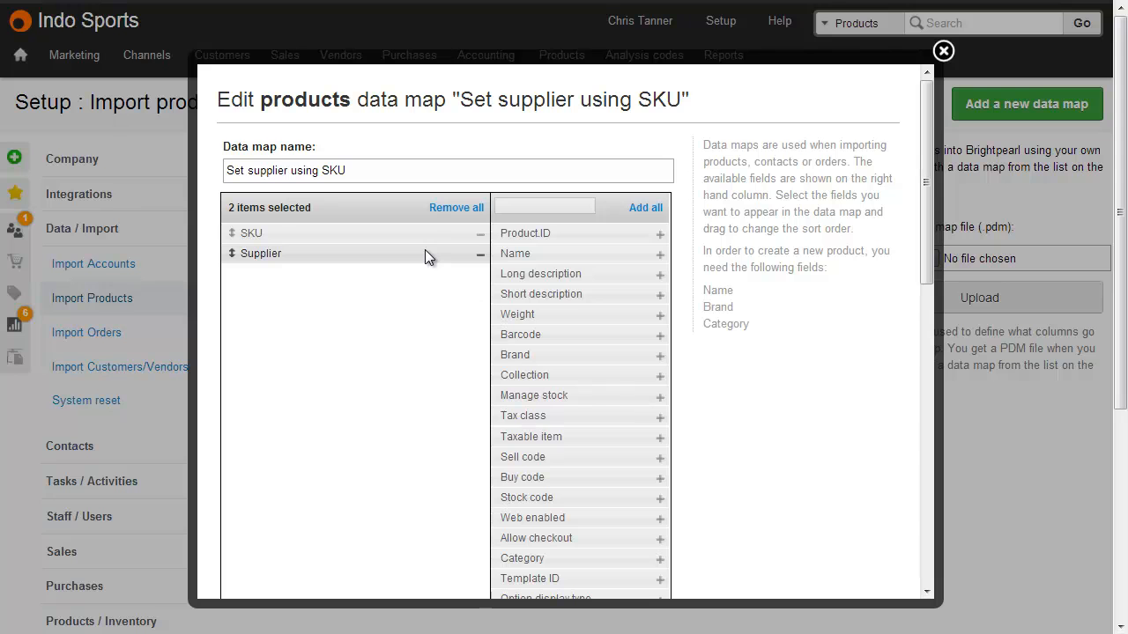
- Leave the 'Set supplier using SKU' data map editor for its import page
{"action": "left_click", "coordinate": [943, 49]}
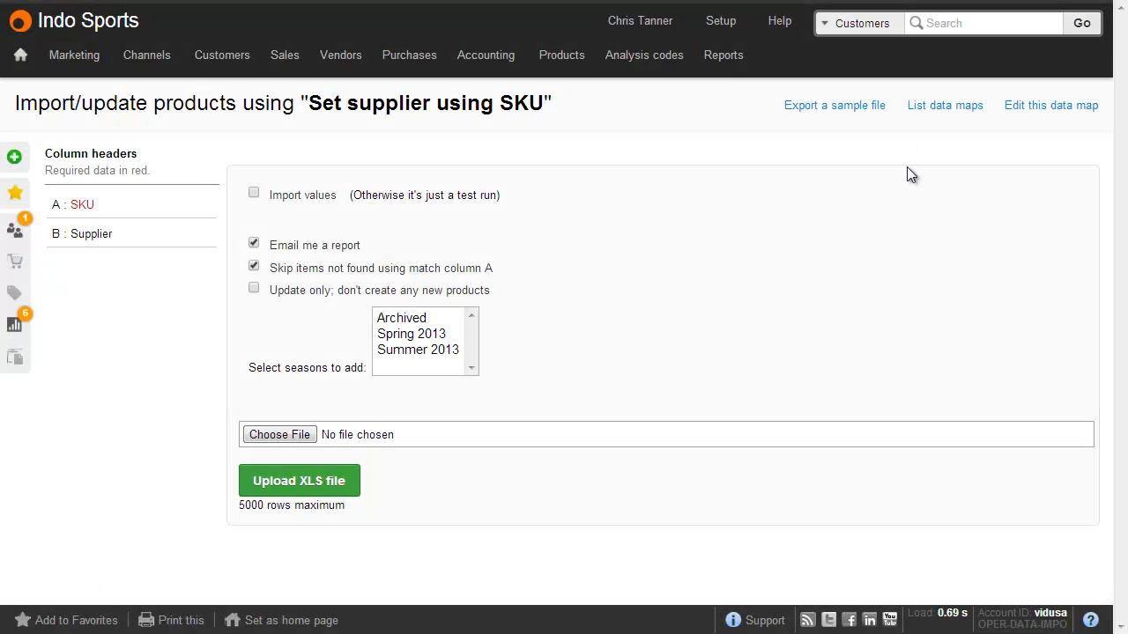
{"action": "mouse_move", "coordinate": [168, 197]}
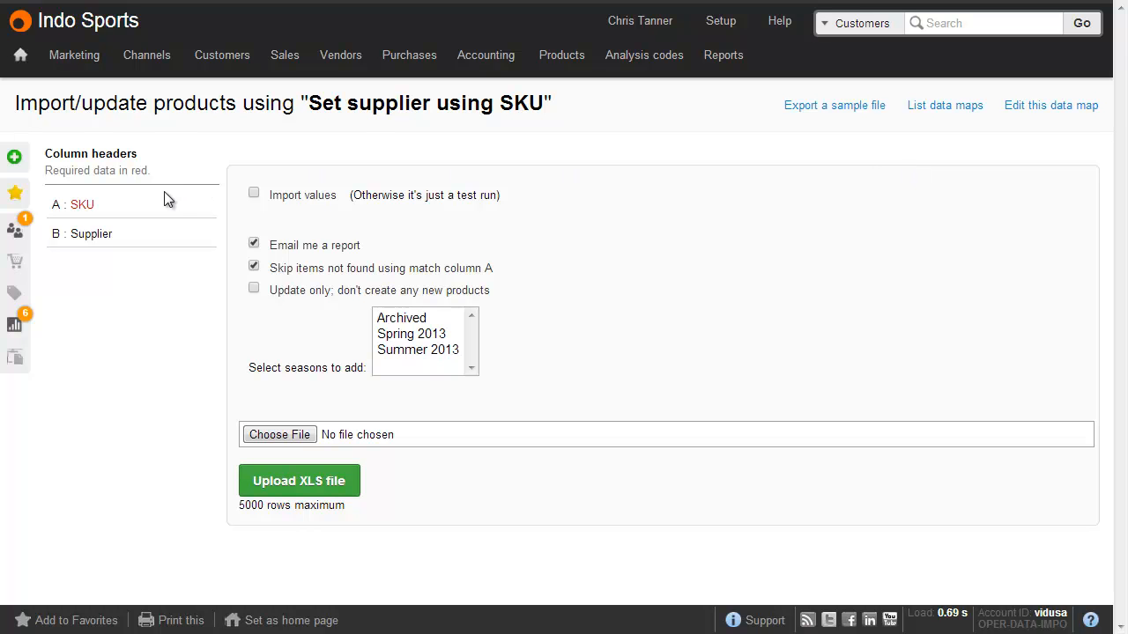
{"action": "mouse_move", "coordinate": [176, 226]}
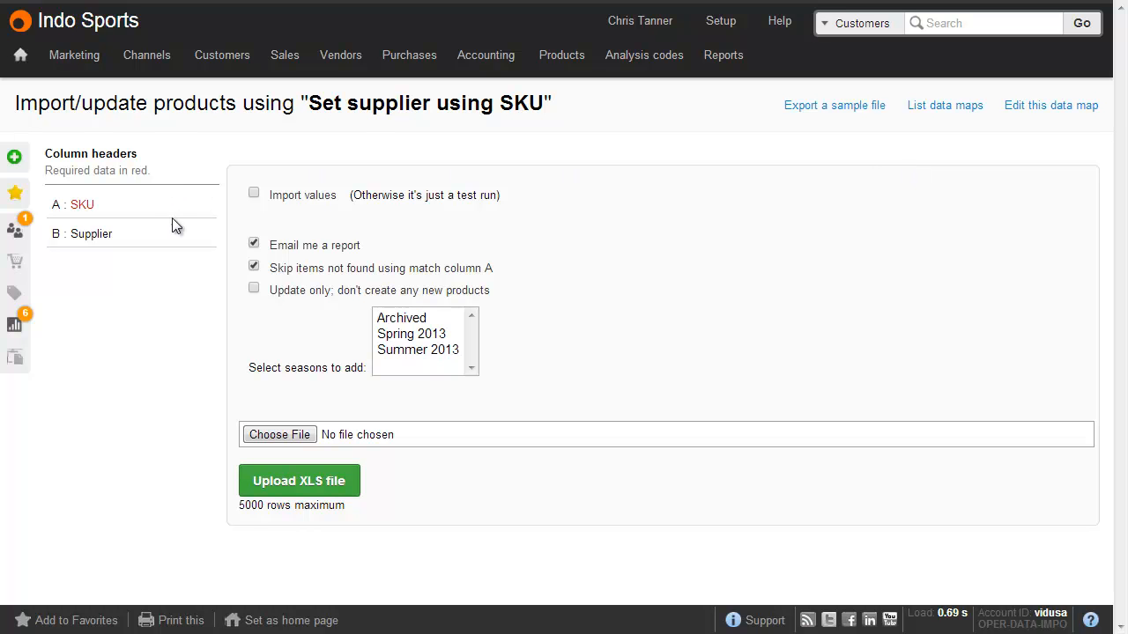